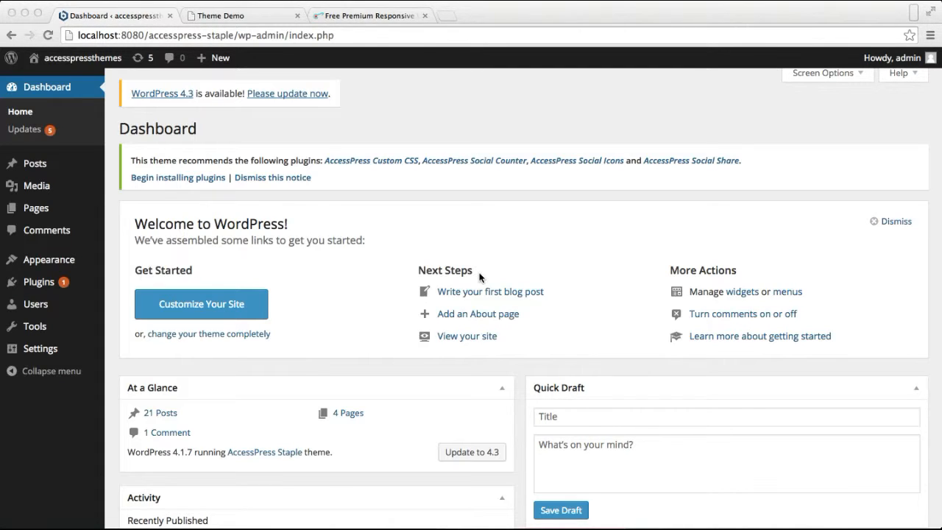
{"action": "mouse_move", "coordinate": [218, 267]}
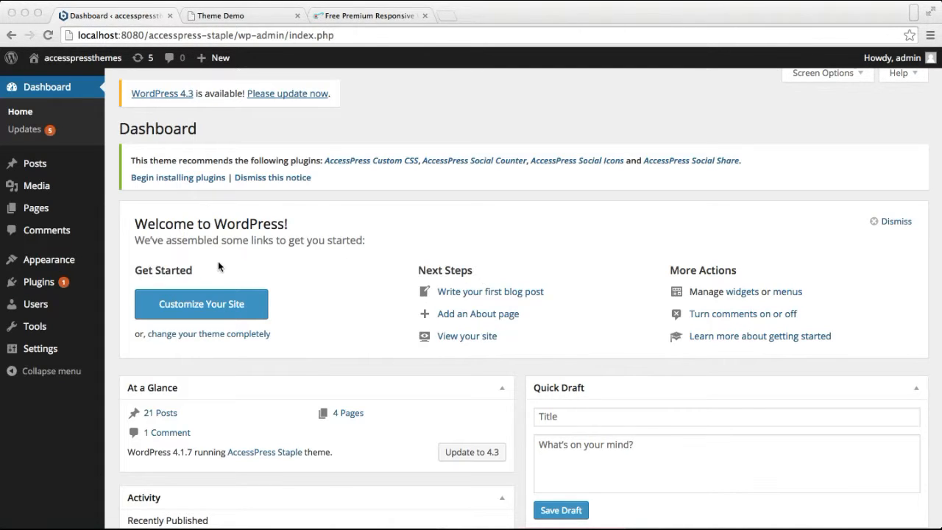
Step: Add the Portfolio and Team member category items to Menu 1 after Home, and save the menu
{"action": "scroll", "scroll_direction": "down", "scroll_amount": 3}
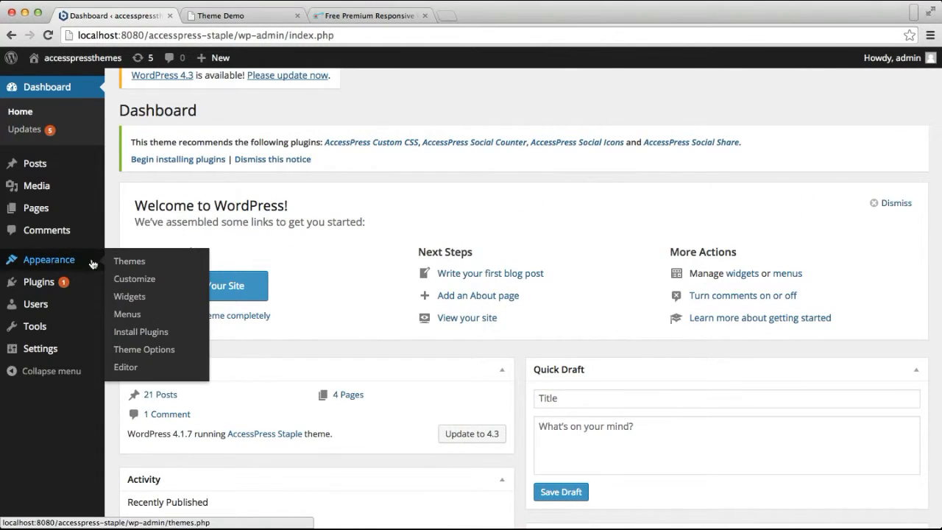
{"action": "left_click", "coordinate": [126, 314]}
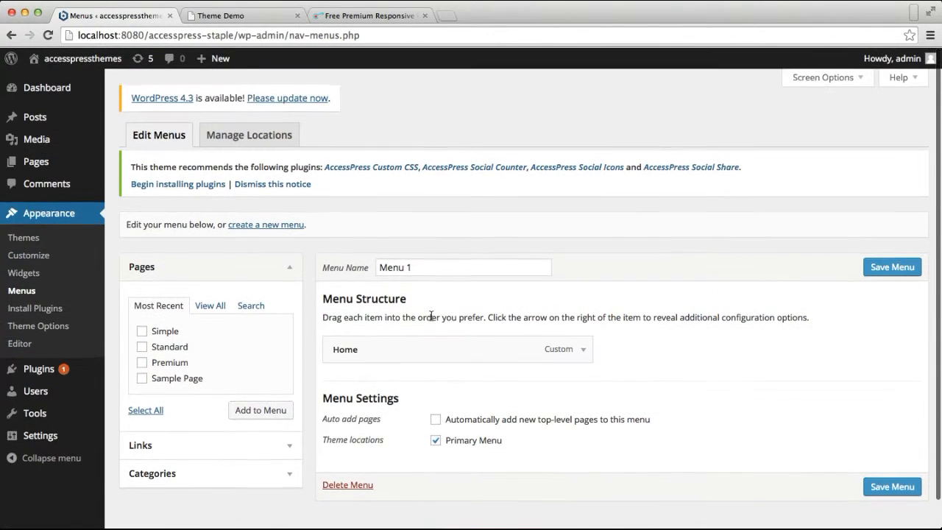
{"action": "scroll", "scroll_direction": "down", "scroll_amount": 3}
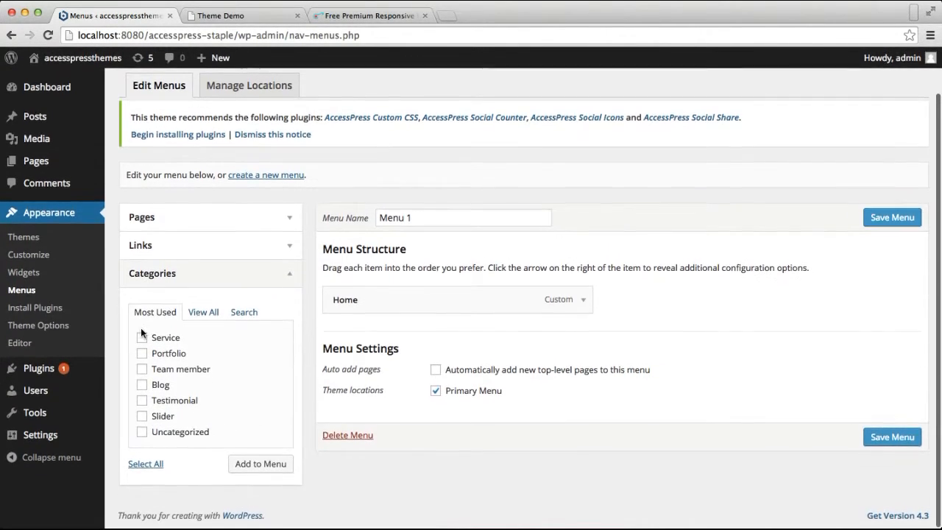
{"action": "left_click", "coordinate": [141, 354]}
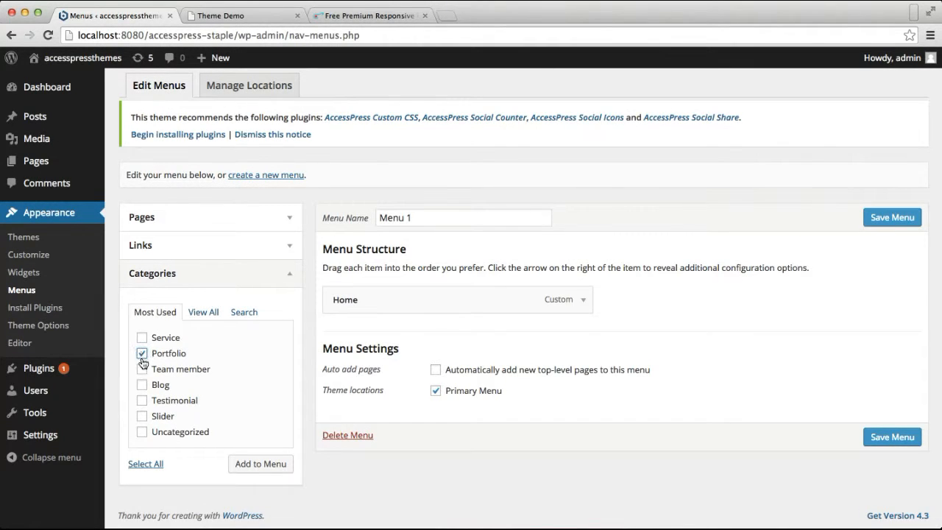
{"action": "left_click", "coordinate": [141, 384]}
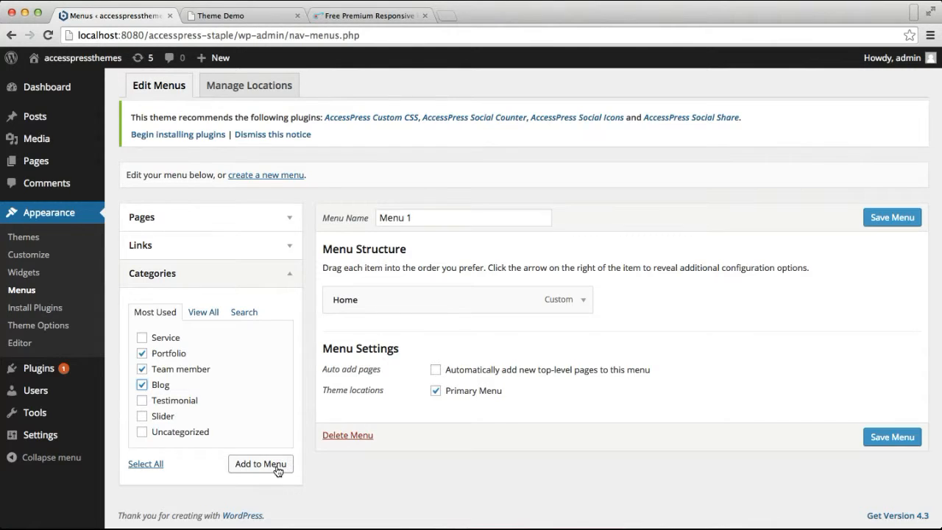
{"action": "left_click", "coordinate": [259, 463]}
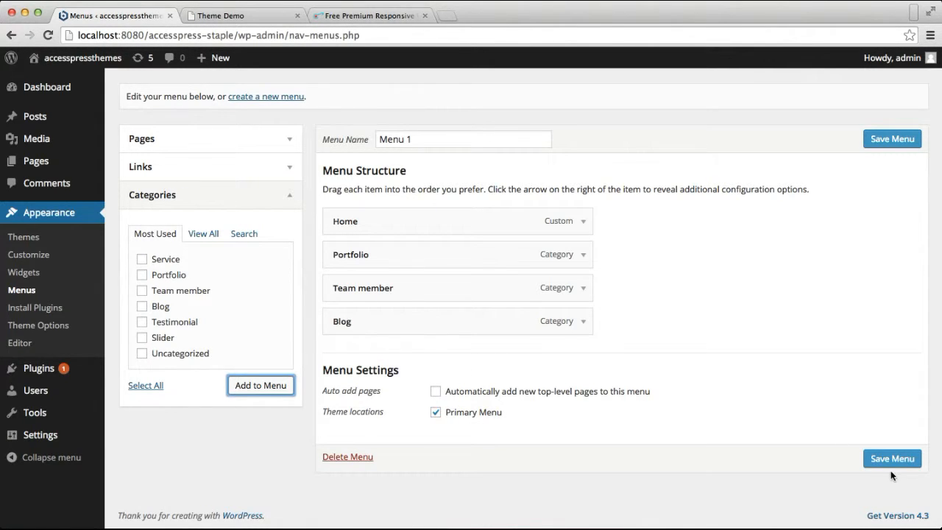
{"action": "left_click", "coordinate": [891, 459]}
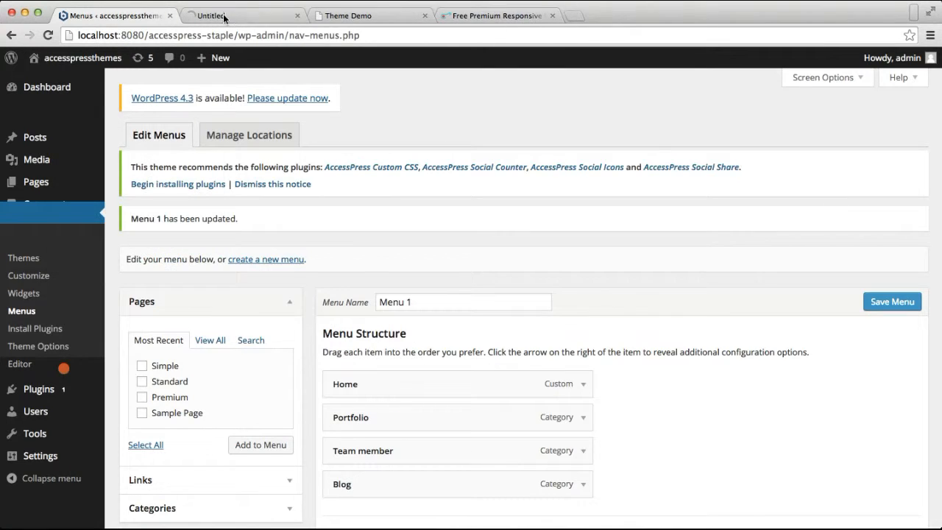
Step: Confirm the live header shows Home, Portfolio, Team Member and Blog, then return to Menus
{"action": "left_click", "coordinate": [243, 14]}
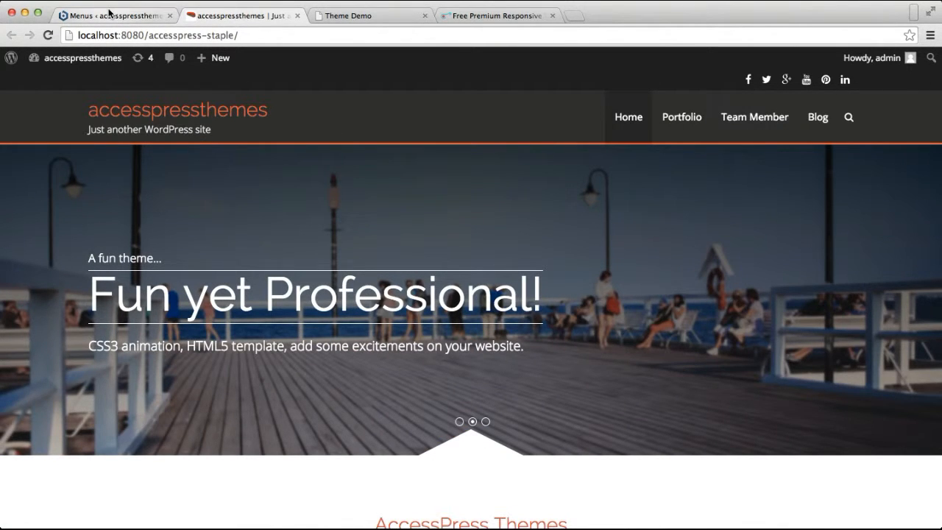
{"action": "left_click", "coordinate": [114, 15]}
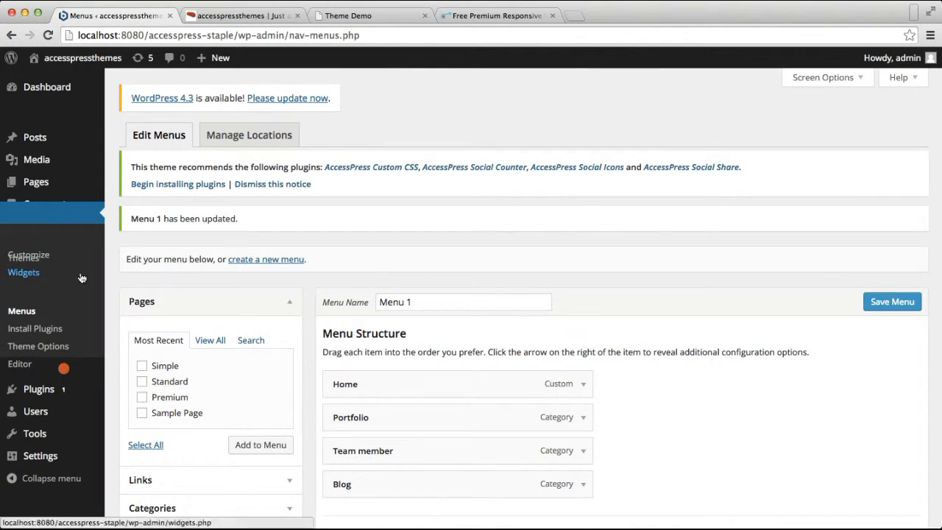
{"action": "scroll", "scroll_direction": "down", "scroll_amount": 3}
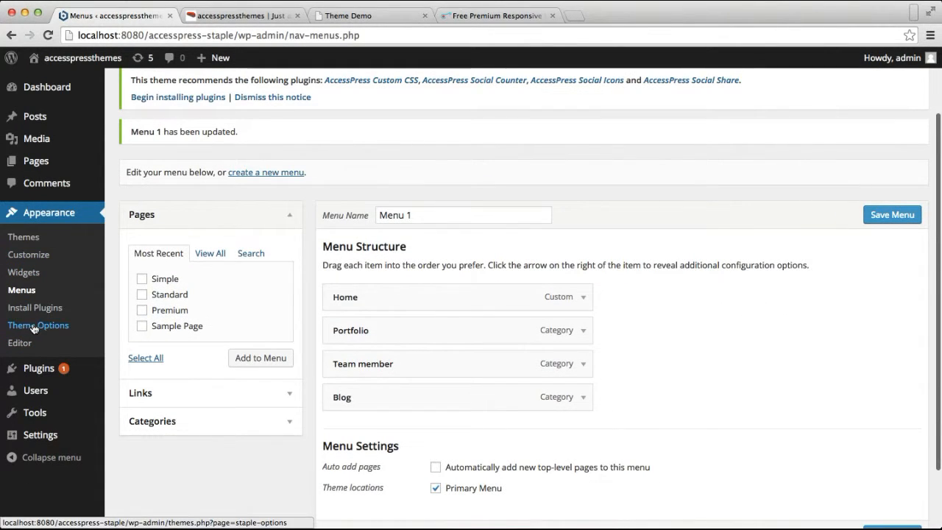
Step: Open Theme Options' Archive Page Setting and select the Portfolio read-more text
{"action": "left_click", "coordinate": [38, 325]}
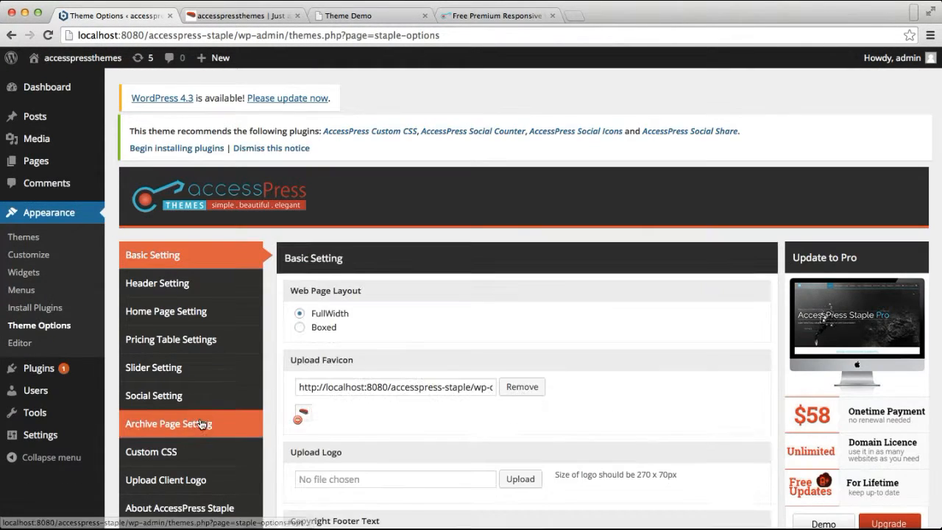
{"action": "left_click", "coordinate": [167, 423]}
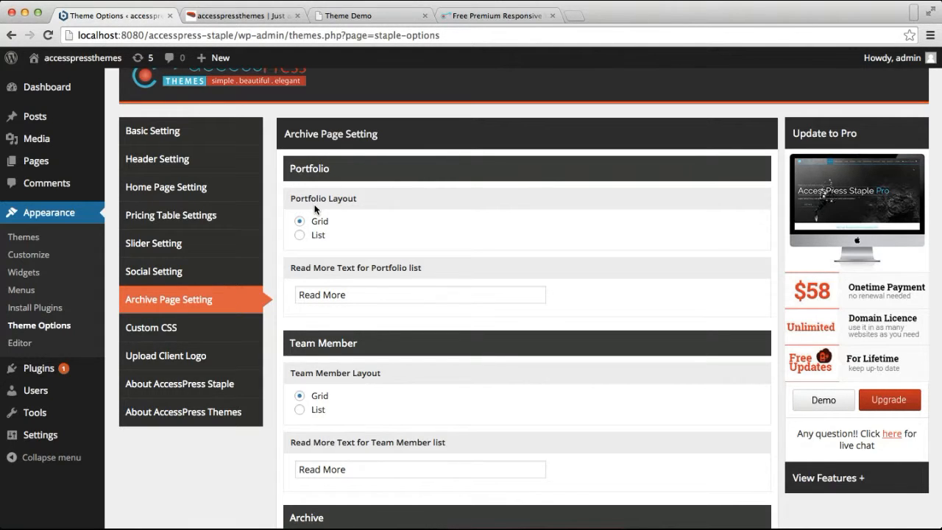
{"action": "scroll", "scroll_direction": "down", "scroll_amount": 3}
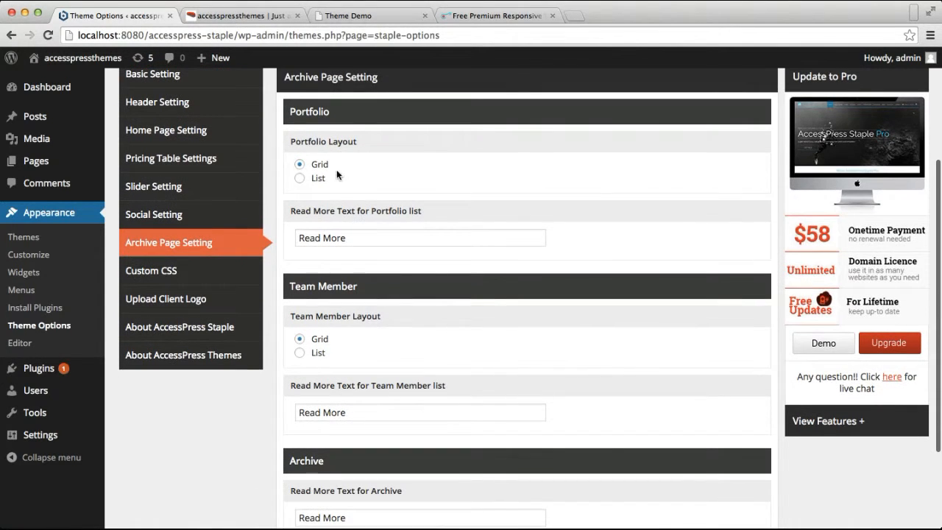
{"action": "mouse_move", "coordinate": [300, 167]}
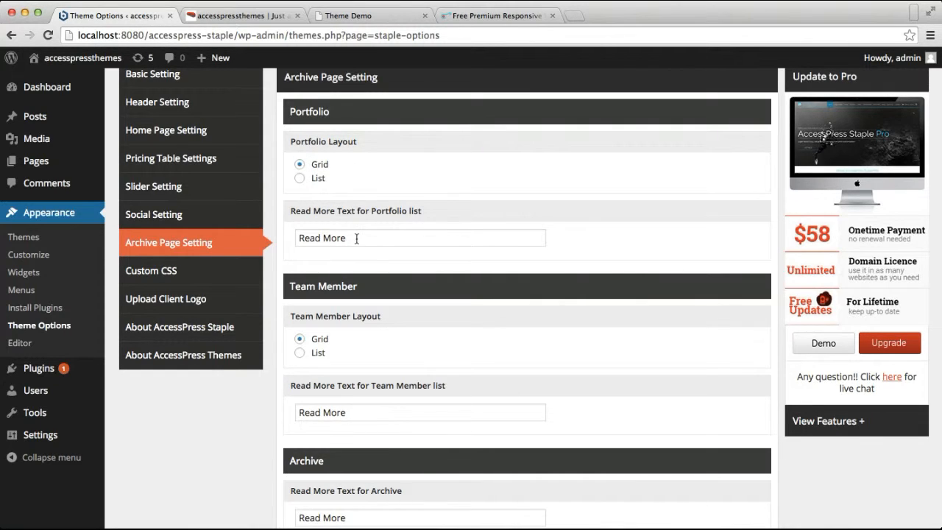
{"action": "double_click", "coordinate": [322, 238]}
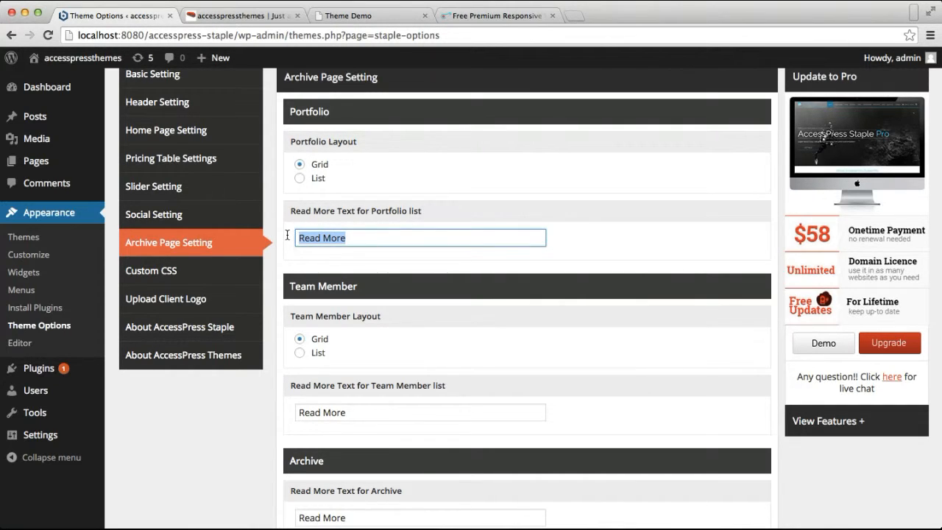
{"action": "scroll", "scroll_direction": "down", "scroll_amount": 3}
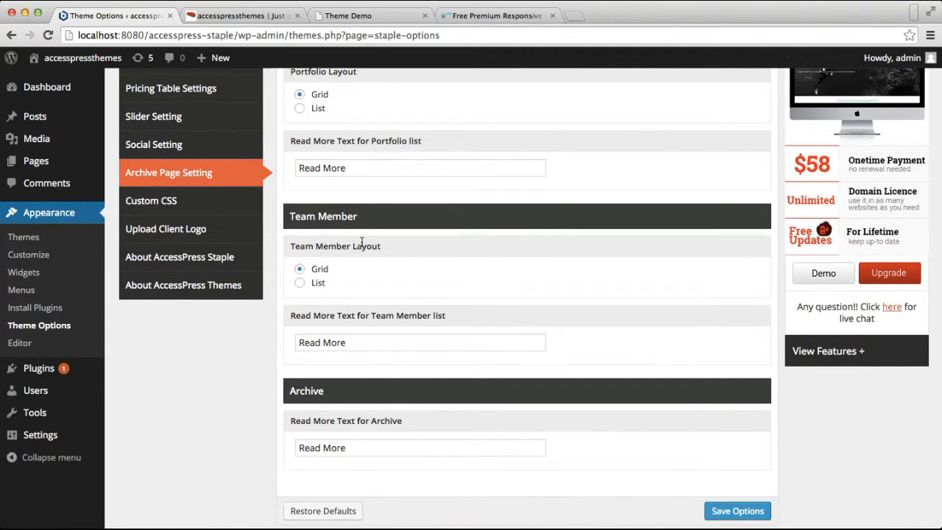
{"action": "scroll", "scroll_direction": "down", "scroll_amount": 3}
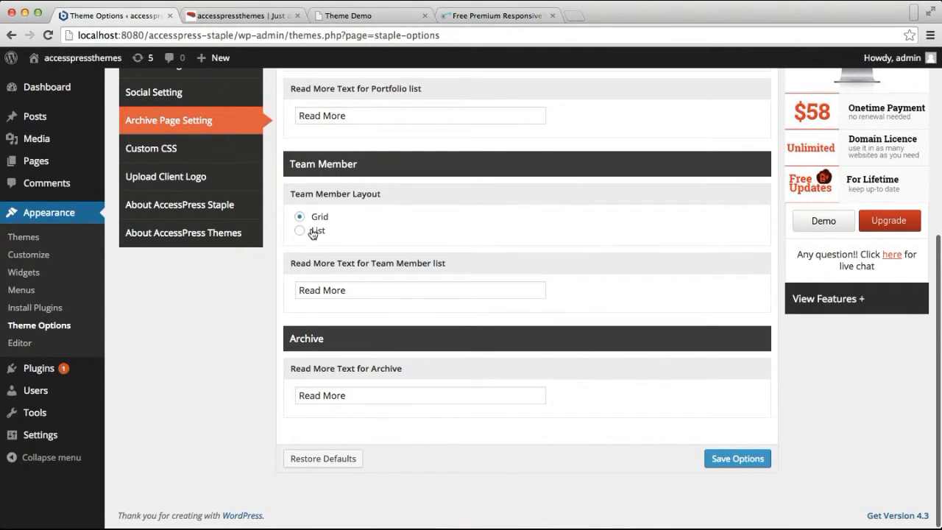
Step: Set the Team Member layout to List, save the options, and reopen the live homepage
{"action": "left_click", "coordinate": [300, 231]}
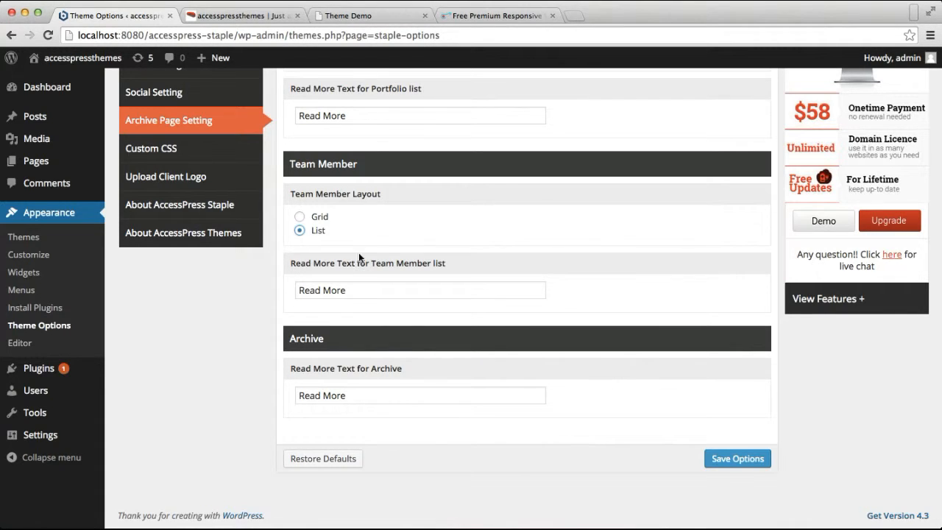
{"action": "left_click", "coordinate": [420, 289]}
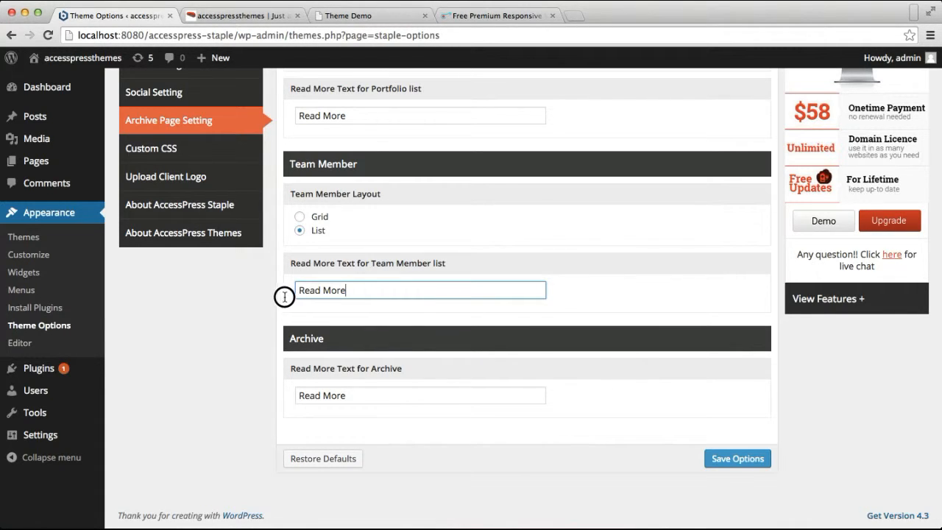
{"action": "double_click", "coordinate": [322, 290]}
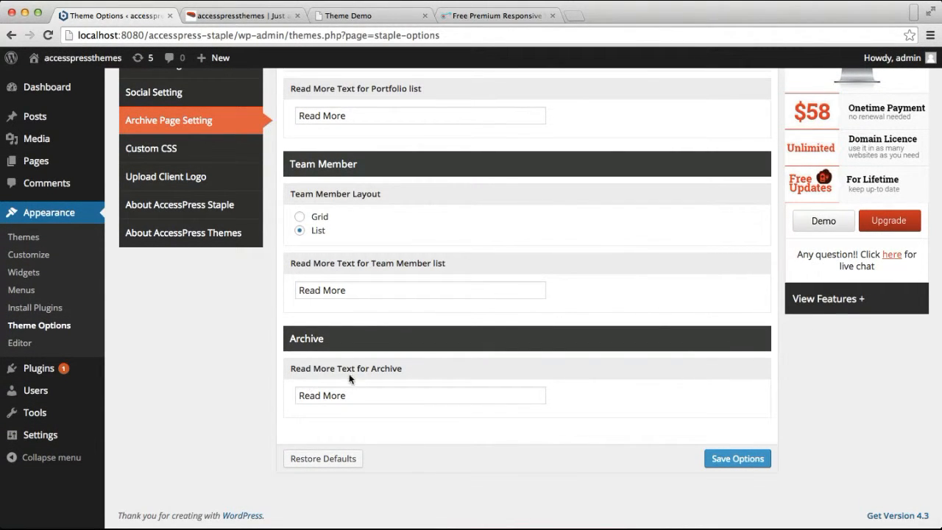
{"action": "left_click", "coordinate": [737, 459]}
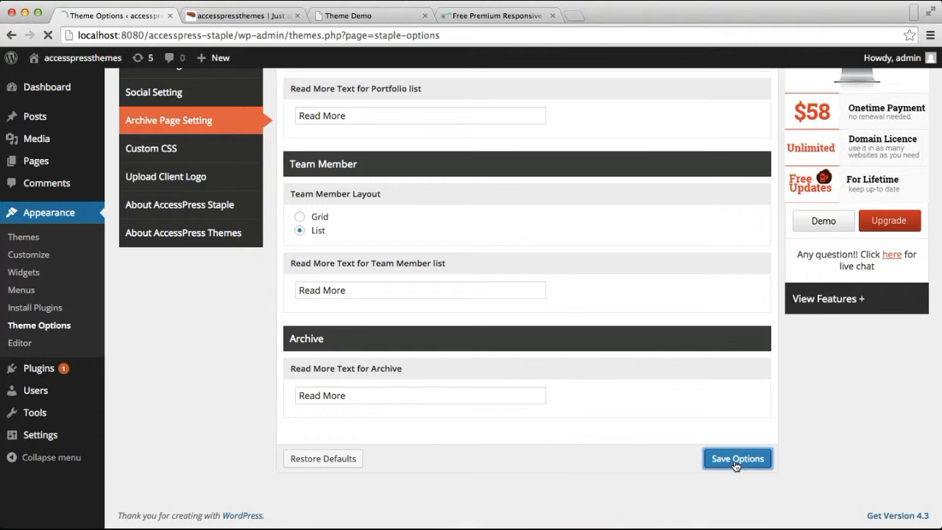
{"action": "left_click", "coordinate": [736, 458]}
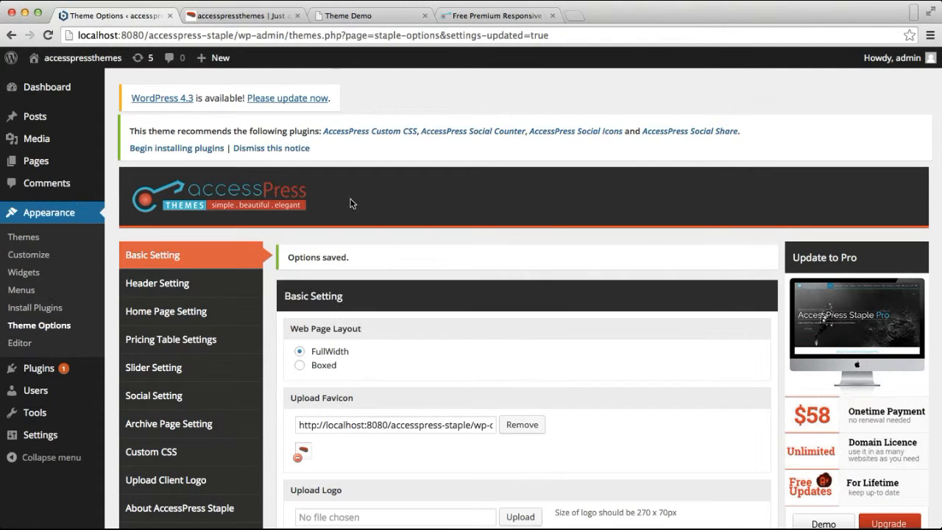
{"action": "left_click", "coordinate": [243, 16]}
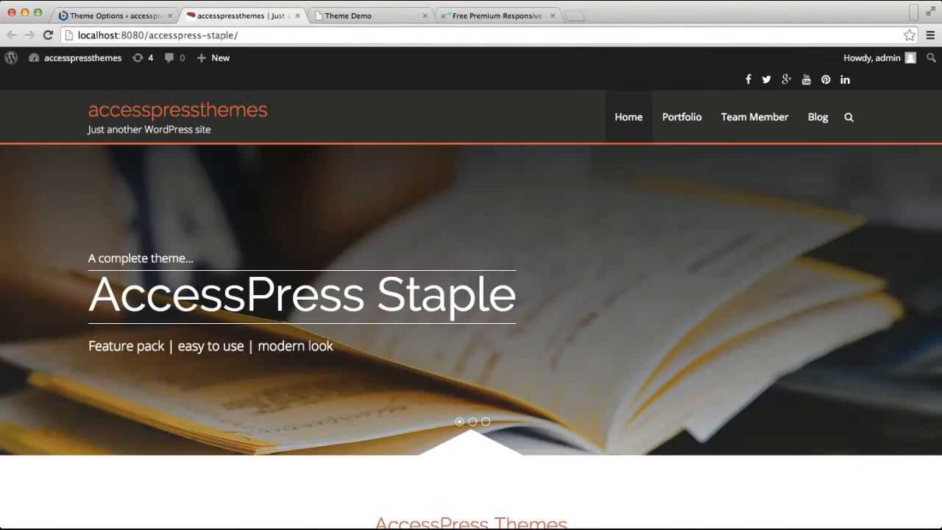
{"action": "mouse_move", "coordinate": [681, 117]}
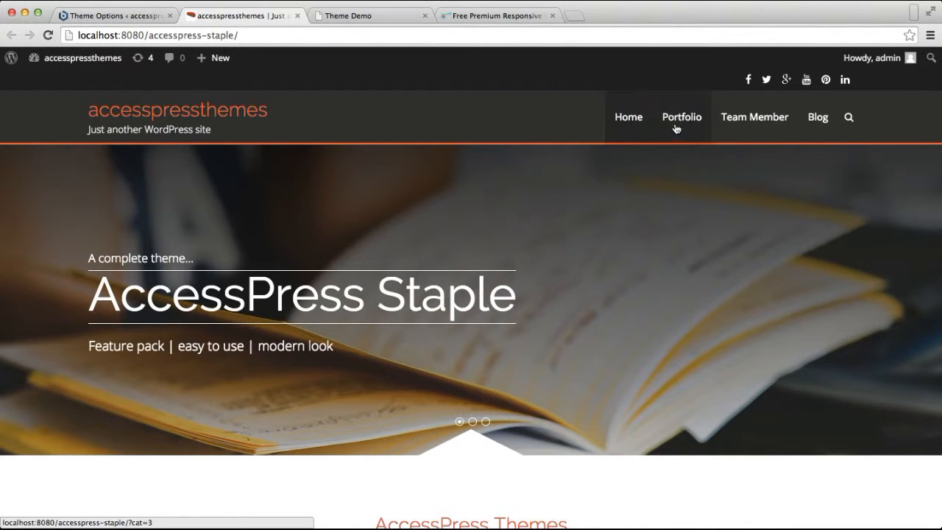
{"action": "left_click", "coordinate": [681, 117]}
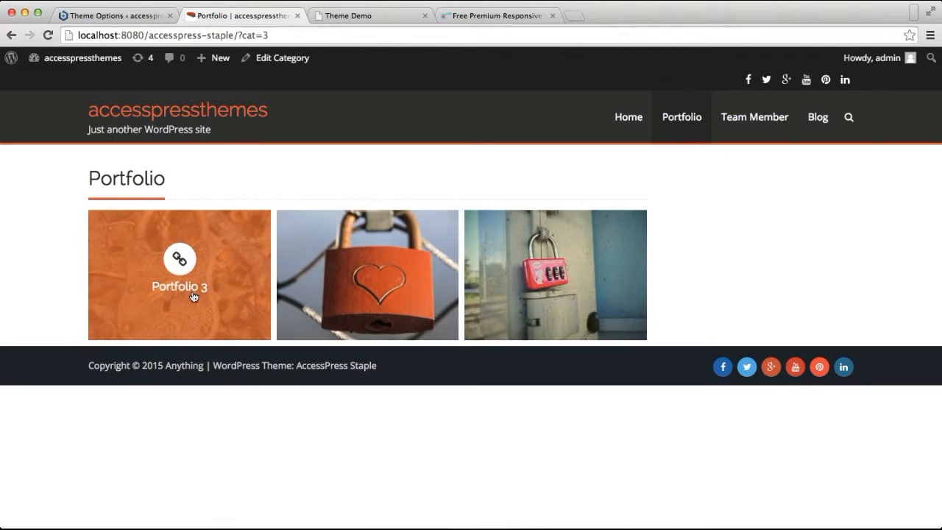
{"action": "left_click", "coordinate": [754, 116]}
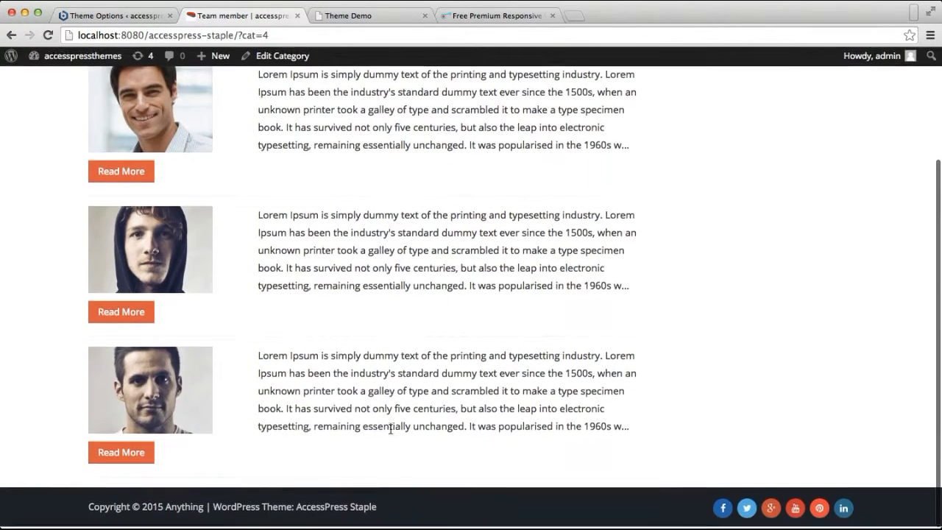
{"action": "scroll", "scroll_direction": "up", "scroll_amount": 3}
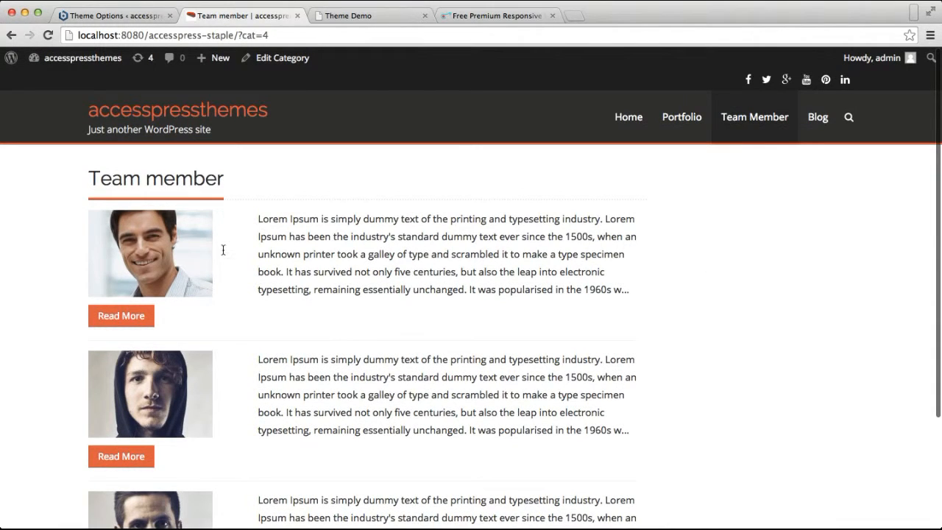
{"action": "left_click", "coordinate": [114, 15]}
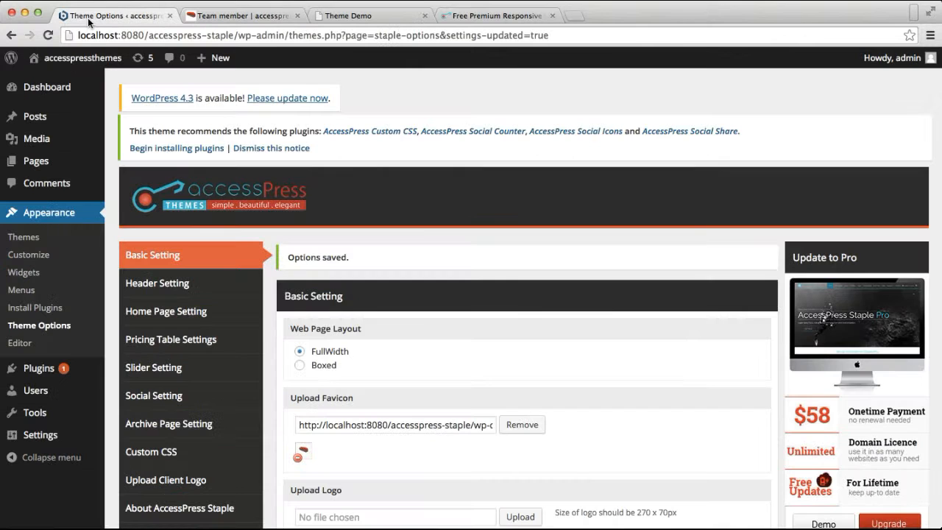
Step: Show the theme's empty Custom CSS section after briefly viewing Archive Page Setting
{"action": "scroll", "scroll_direction": "down", "scroll_amount": 3}
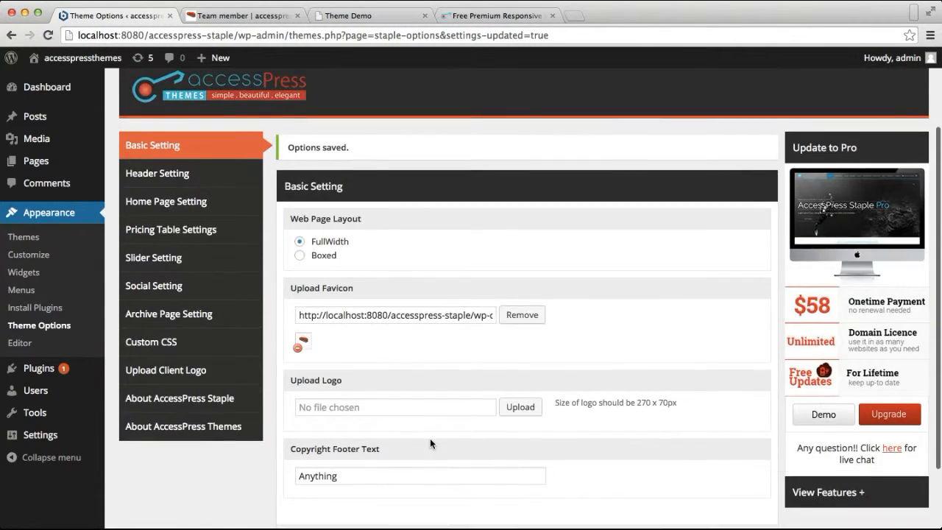
{"action": "left_click", "coordinate": [169, 314]}
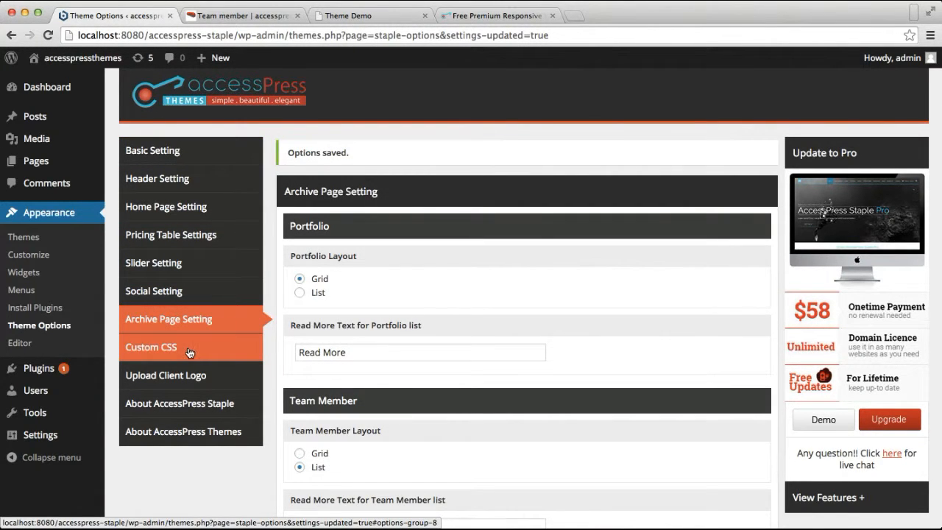
{"action": "left_click", "coordinate": [151, 347]}
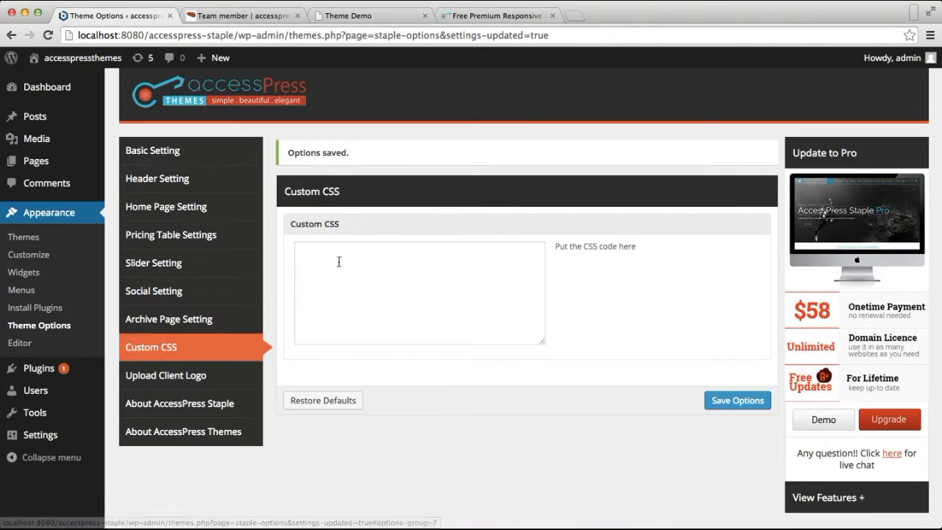
{"action": "mouse_move", "coordinate": [339, 307]}
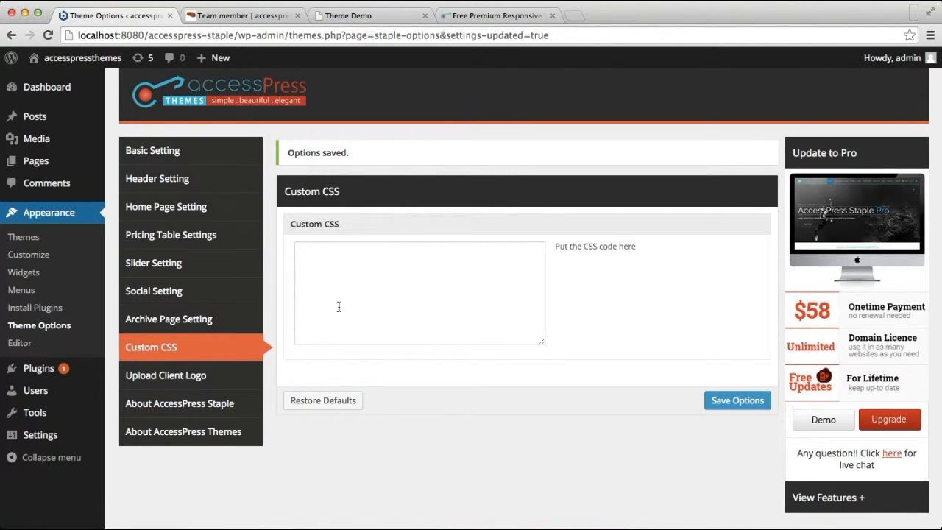
{"action": "mouse_move", "coordinate": [522, 332]}
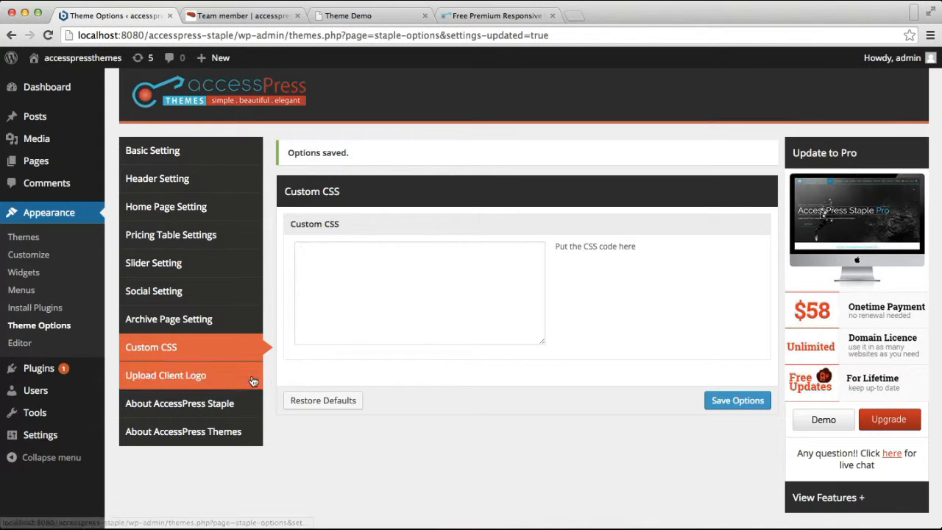
{"action": "mouse_move", "coordinate": [404, 479]}
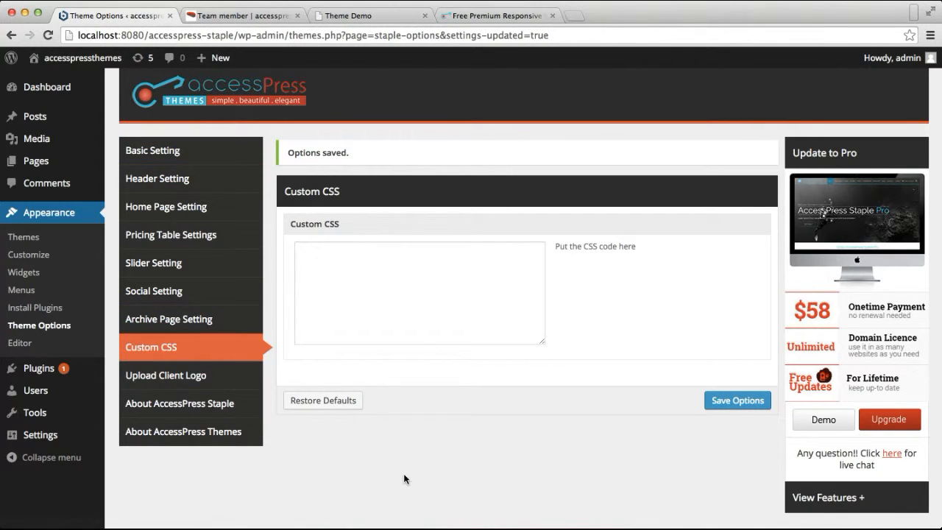
{"action": "mouse_move", "coordinate": [169, 318]}
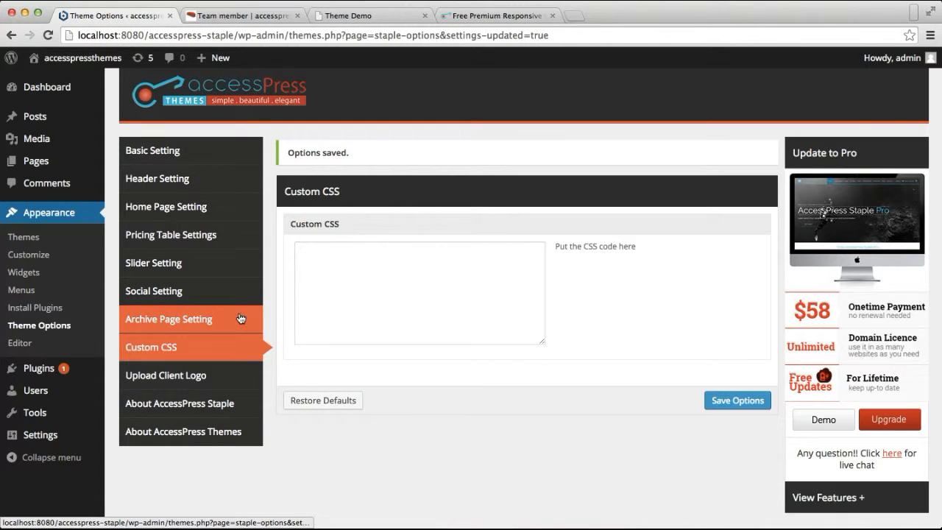